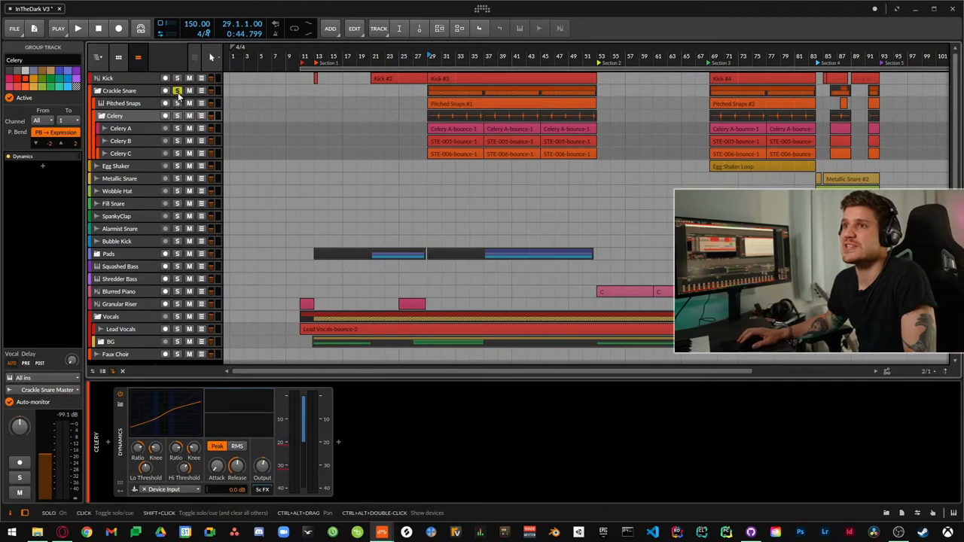
- Show the Pitched Snaps sampler and frame bars 28–37 of the arranger
{"action": "left_click", "coordinate": [78, 27]}
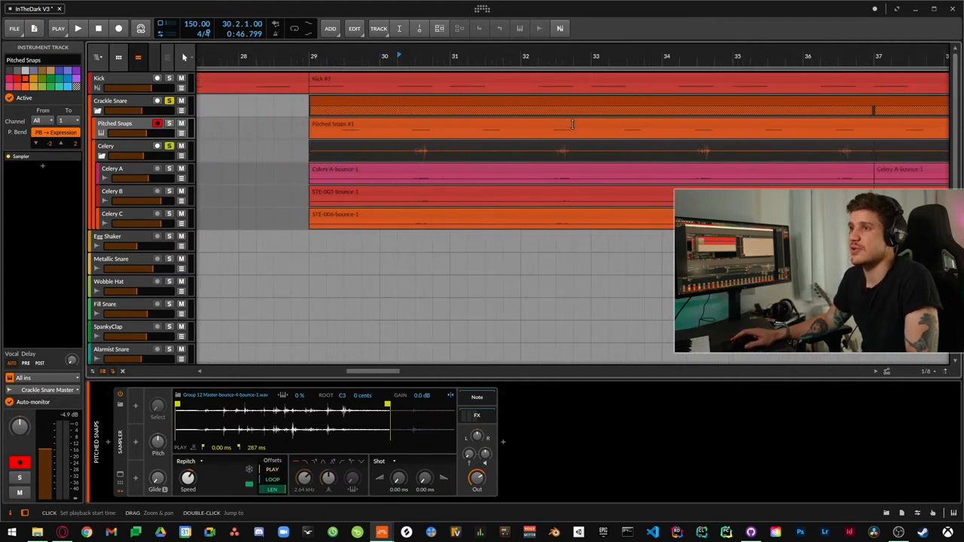
- Restart arrangement playback from around bar 29 through the snap and celery clips
{"action": "left_click", "coordinate": [78, 27]}
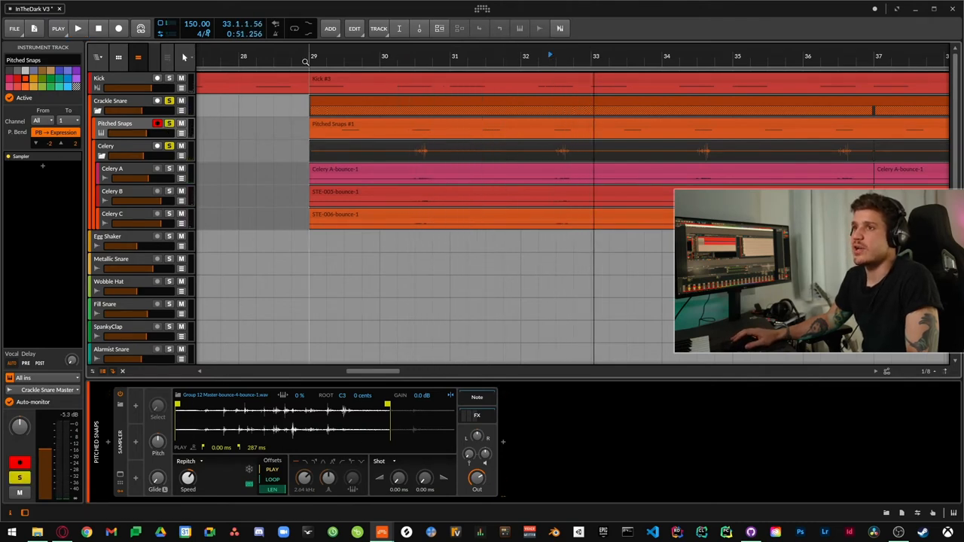
{"action": "left_click", "coordinate": [79, 29]}
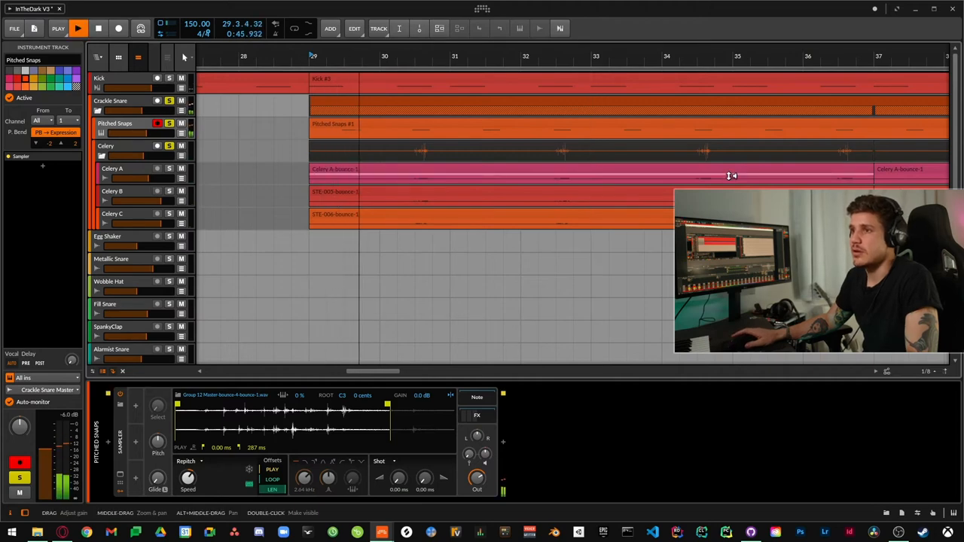